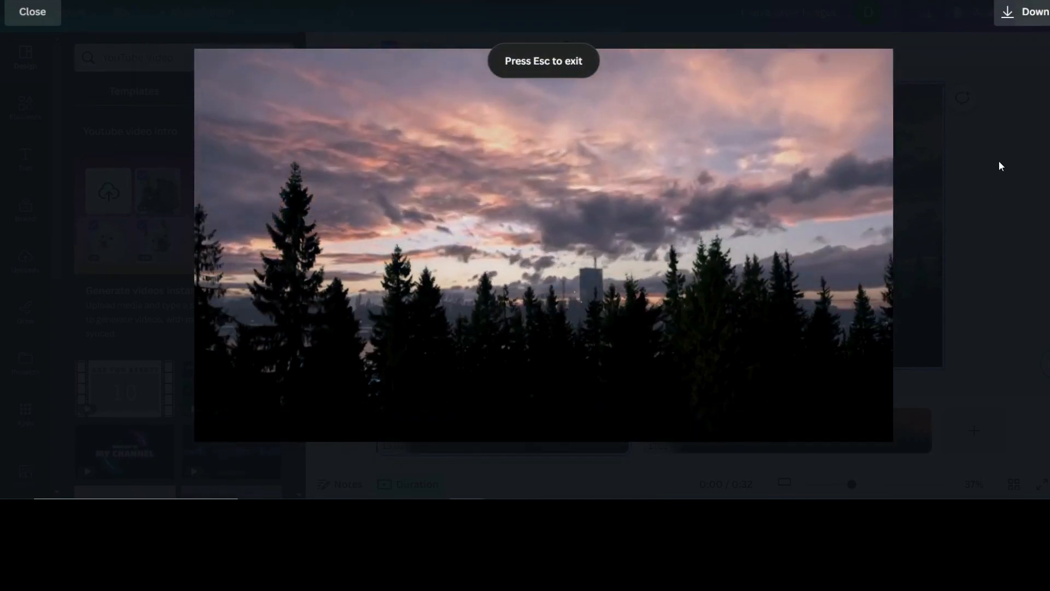
# Watch the forest-sky clip in full-screen preview, then exit back to the editor
pyautogui.click(542, 244)
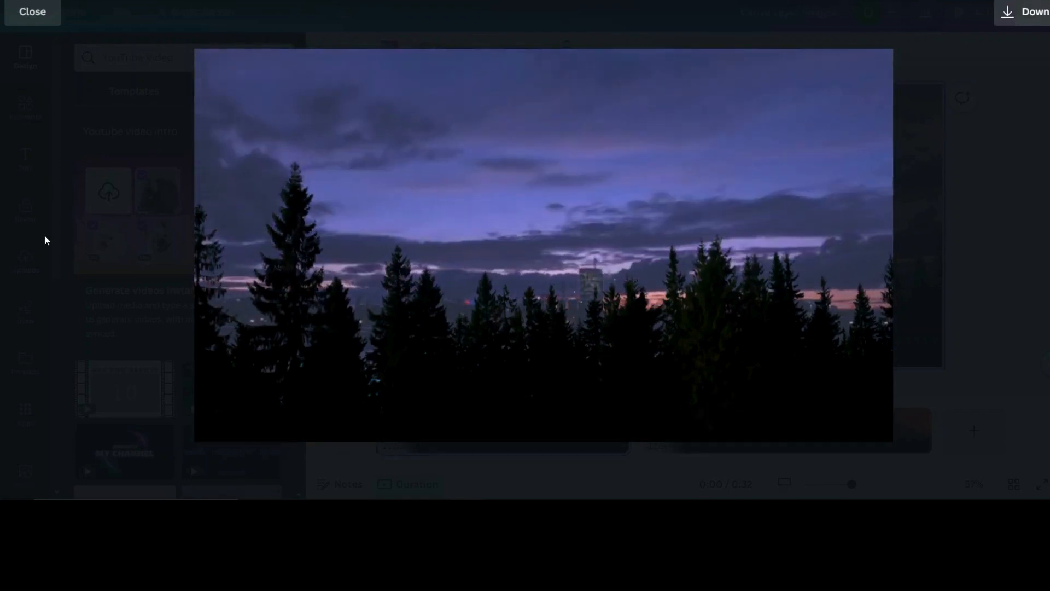
pyautogui.click(32, 12)
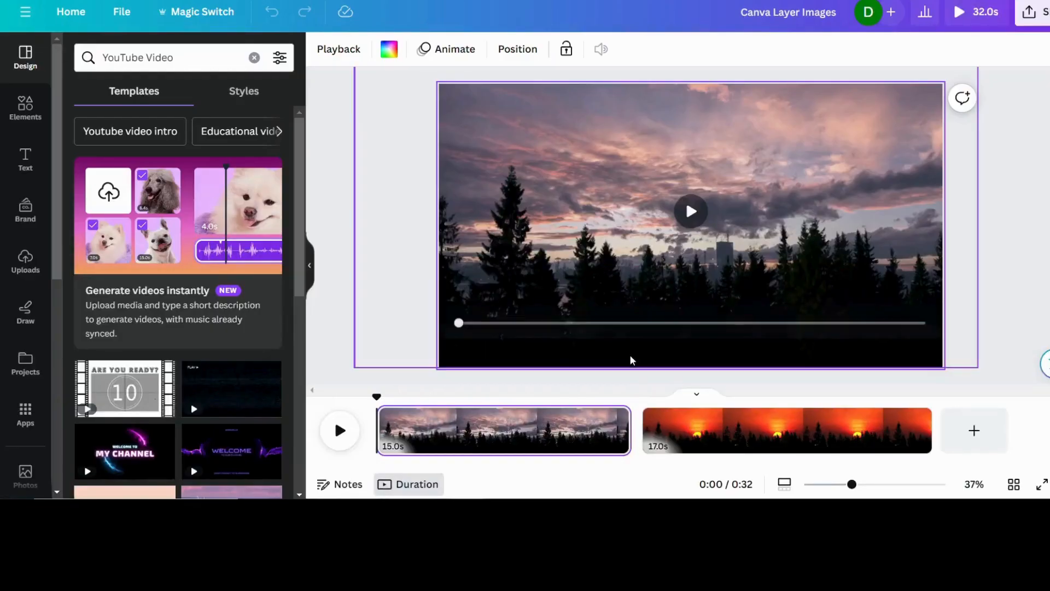
pyautogui.moveTo(683, 329)
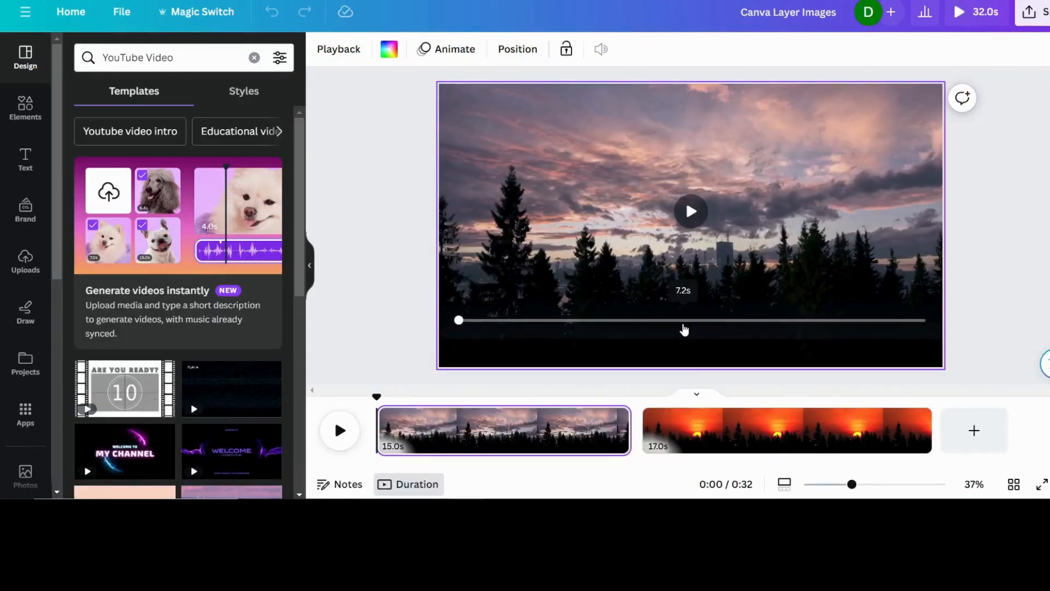
# Add a blank 5-second page after the sunset clip and show all 'trees at night' photos
pyautogui.click(786, 430)
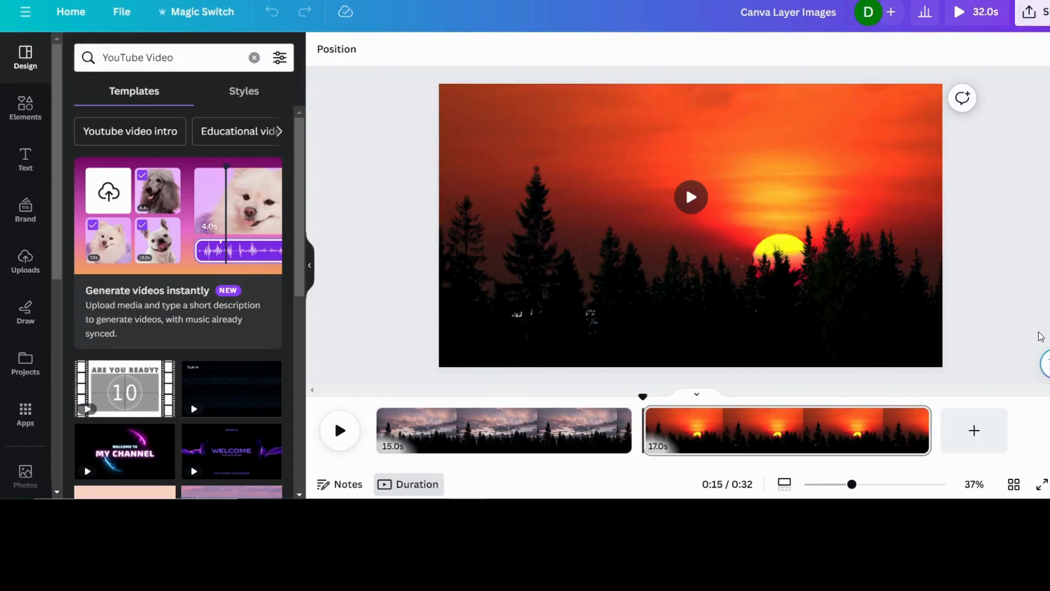
pyautogui.moveTo(973, 430)
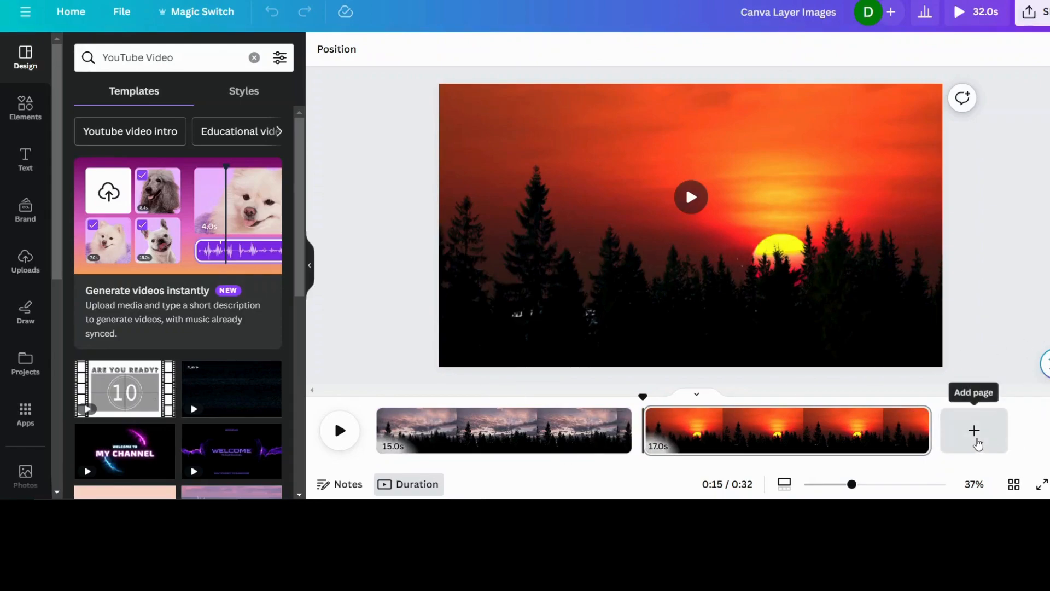
pyautogui.click(973, 431)
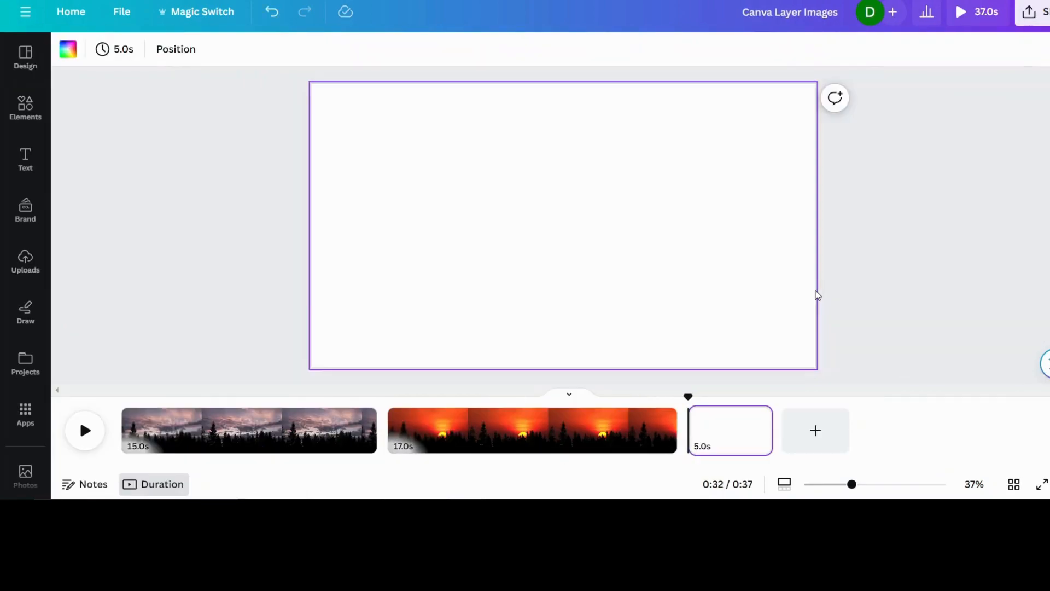
pyautogui.click(25, 107)
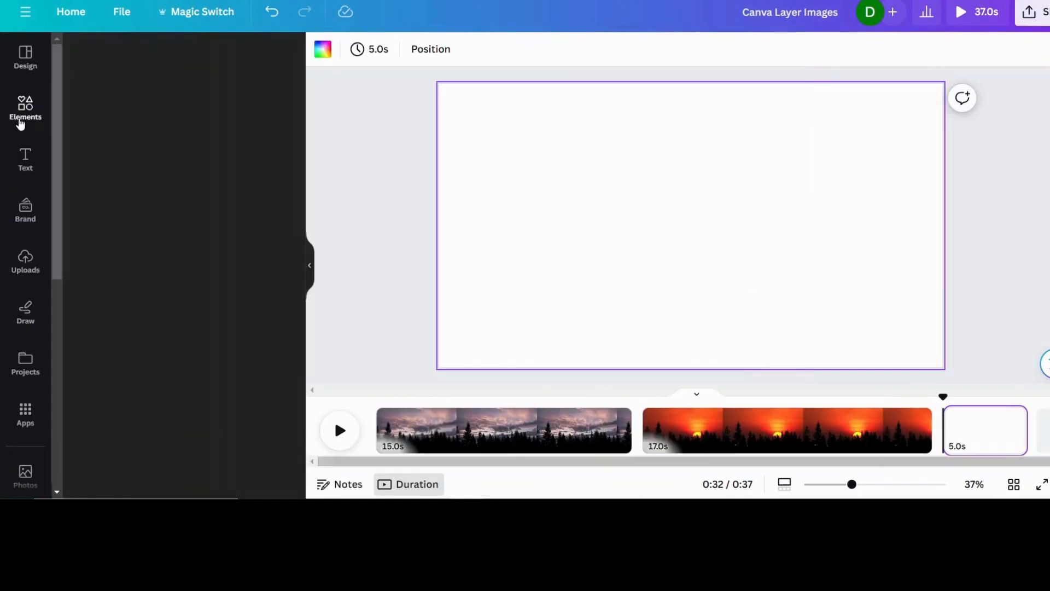
pyautogui.click(24, 108)
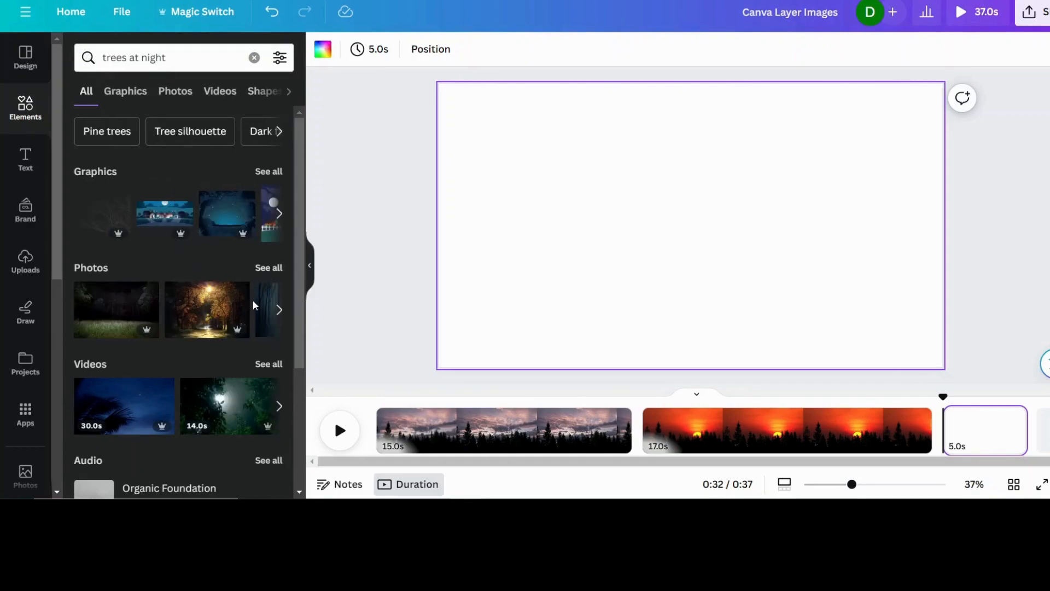
pyautogui.moveTo(274, 273)
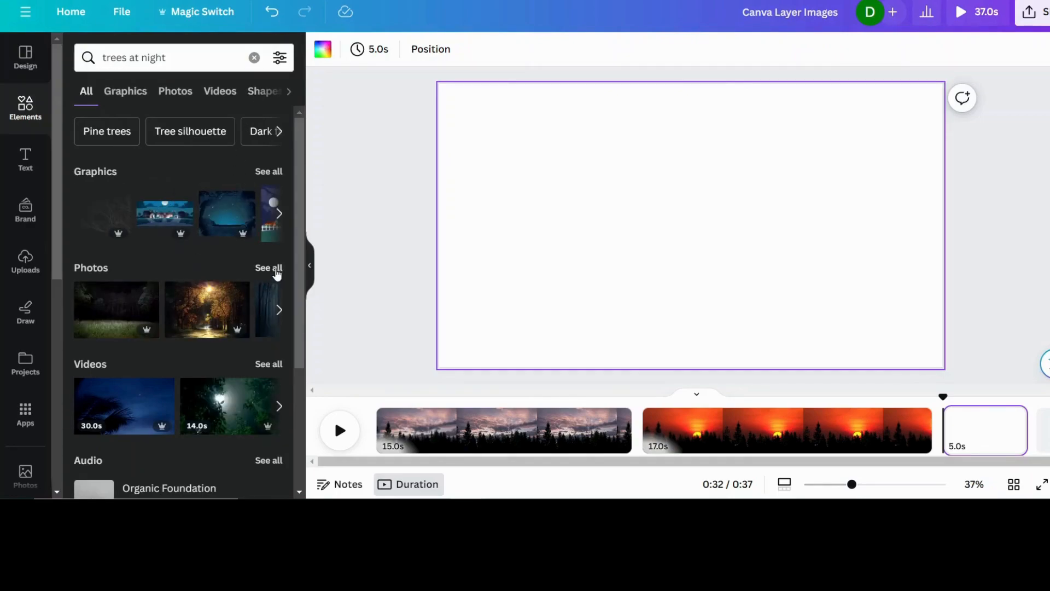
pyautogui.click(175, 91)
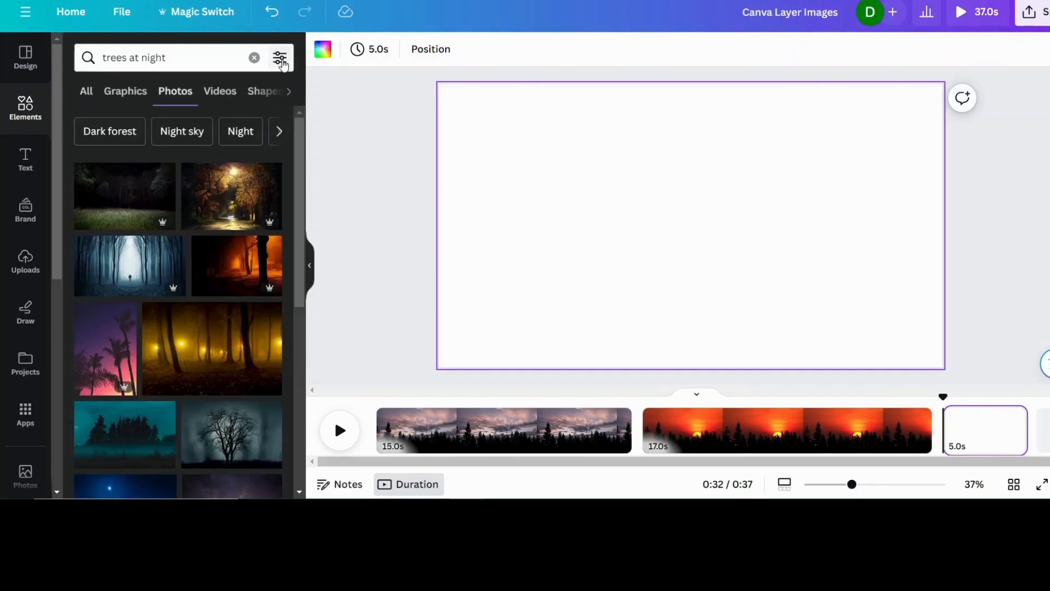
# Filter and scroll the night-tree photos, then pick the dark treeline night-sky photo
pyautogui.click(280, 57)
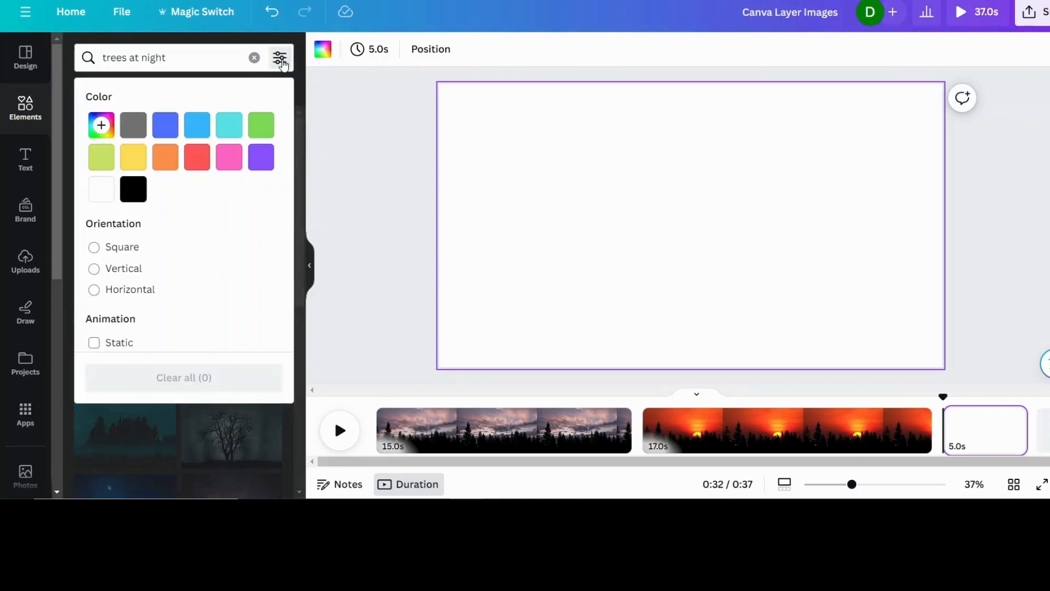
pyautogui.scroll(-3)
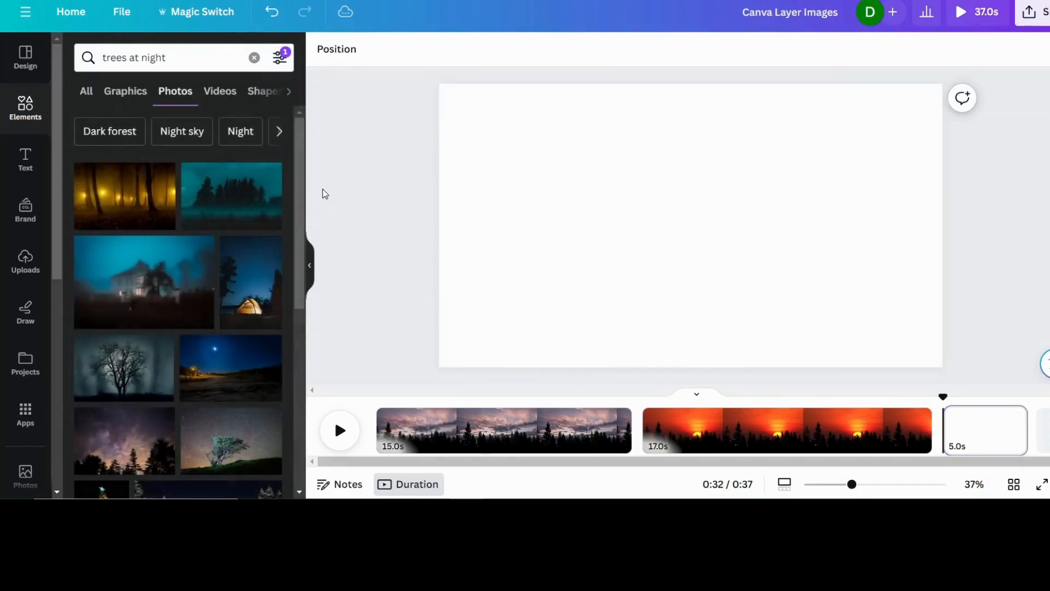
pyautogui.moveTo(232, 208)
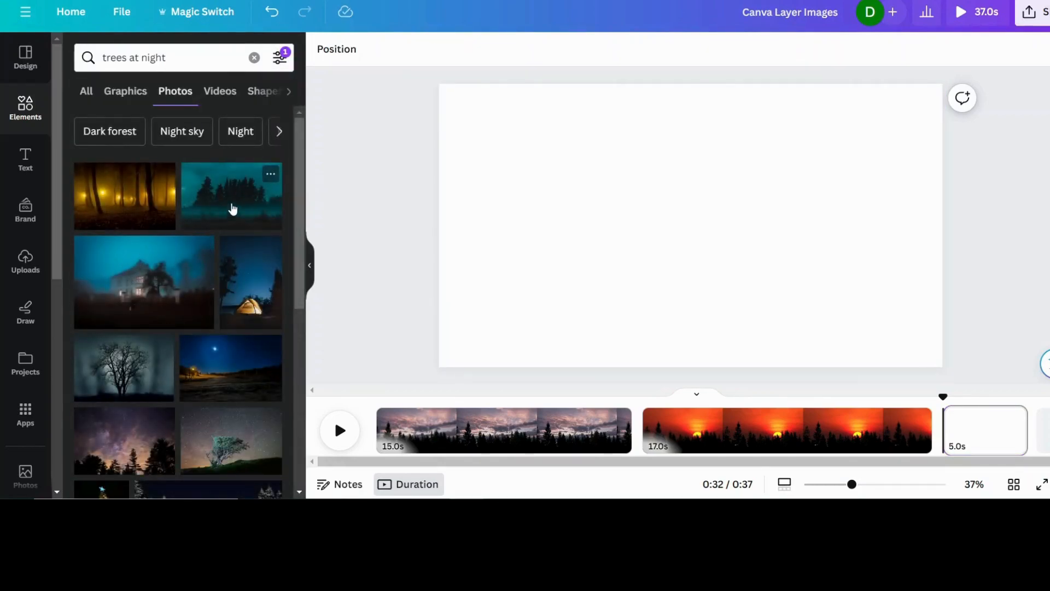
pyautogui.moveTo(260, 242)
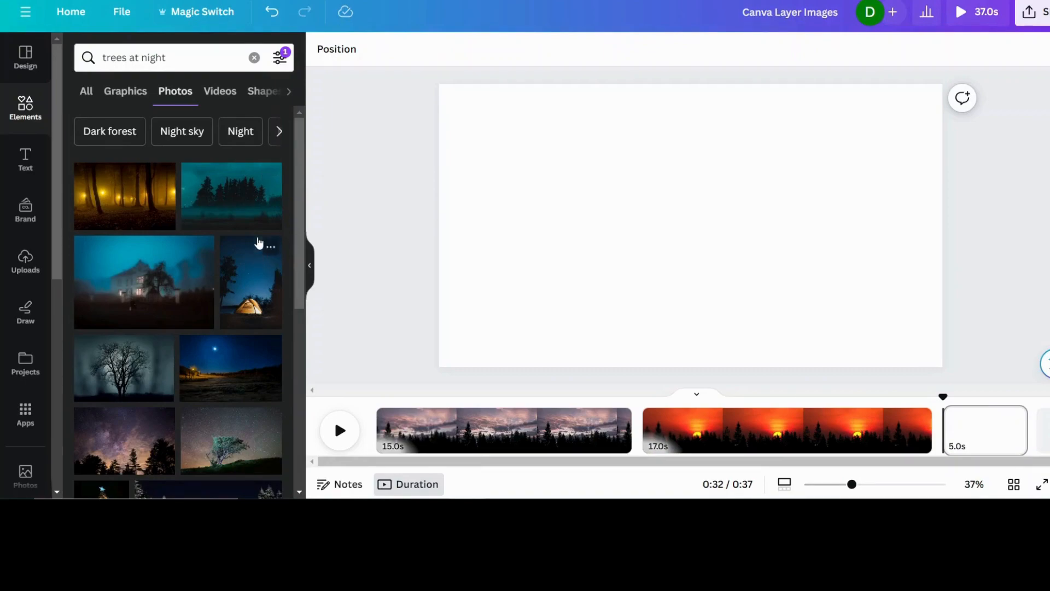
pyautogui.moveTo(234, 316)
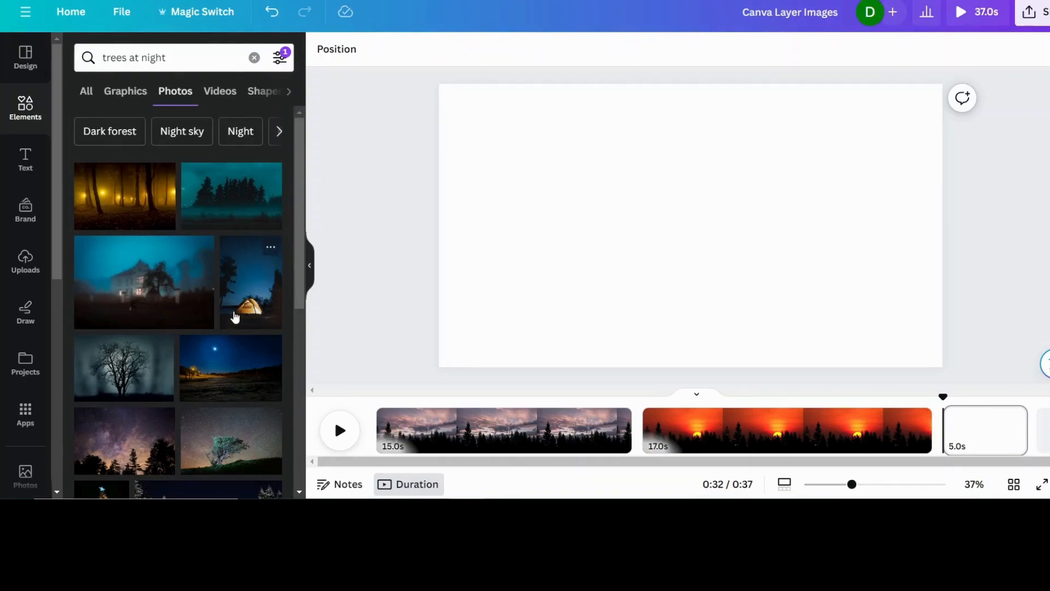
pyautogui.scroll(-3)
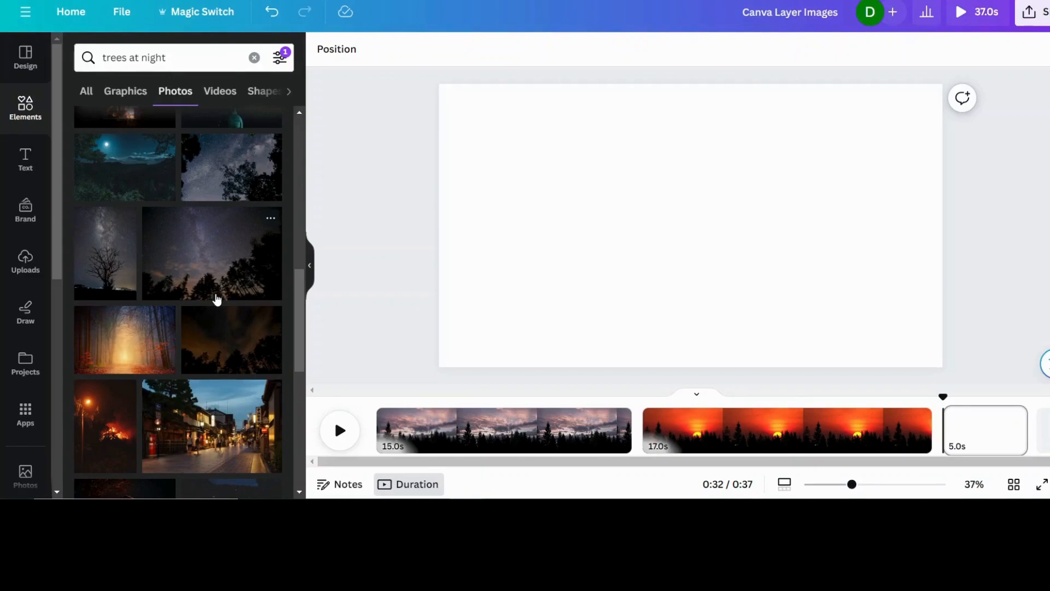
pyautogui.scroll(-3)
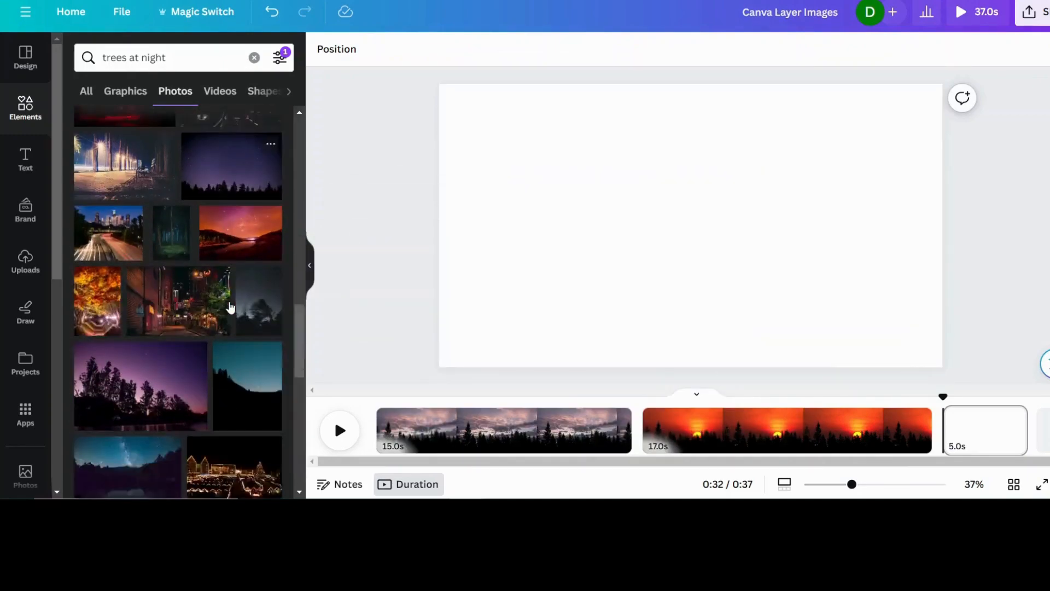
pyautogui.scroll(-3)
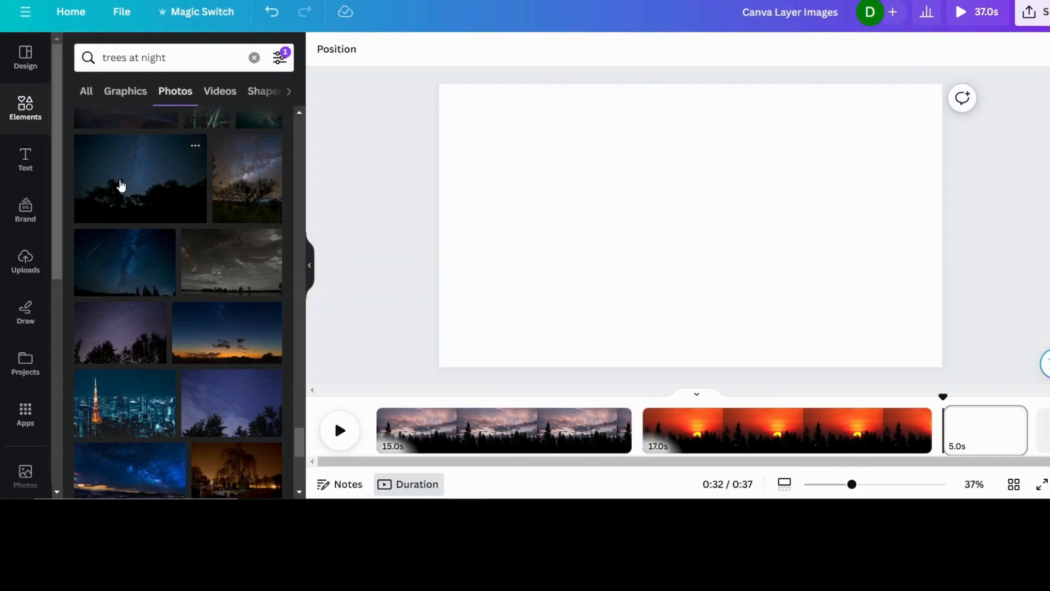
pyautogui.click(140, 179)
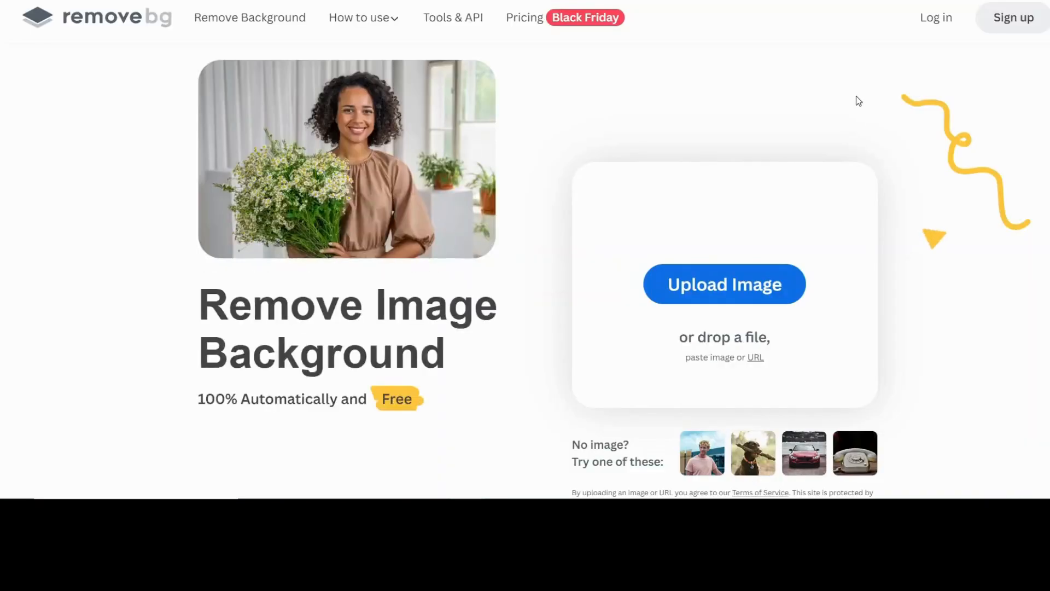
pyautogui.moveTo(924, 184)
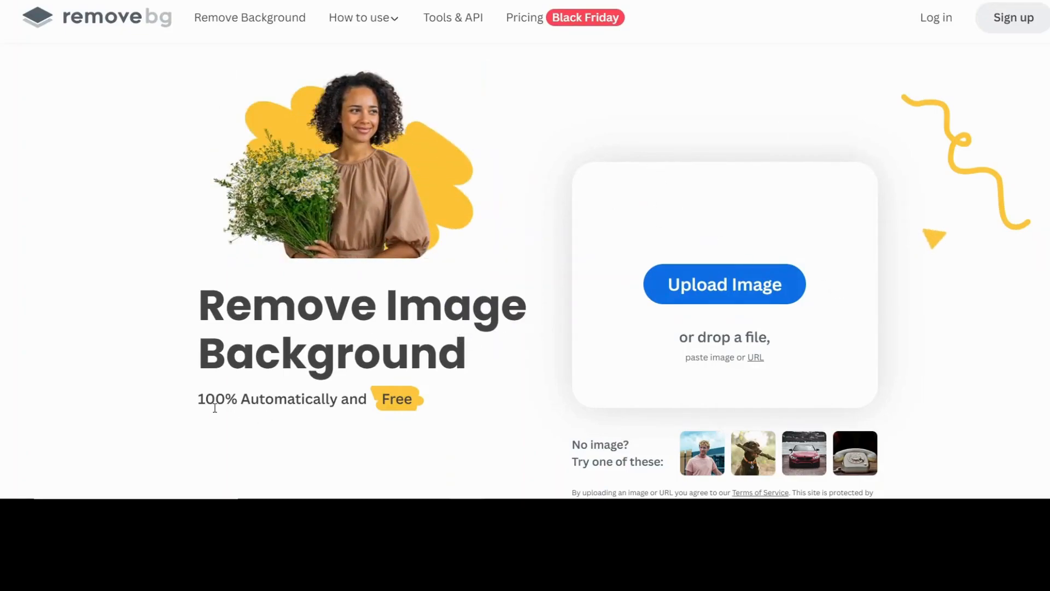
pyautogui.moveTo(418, 412)
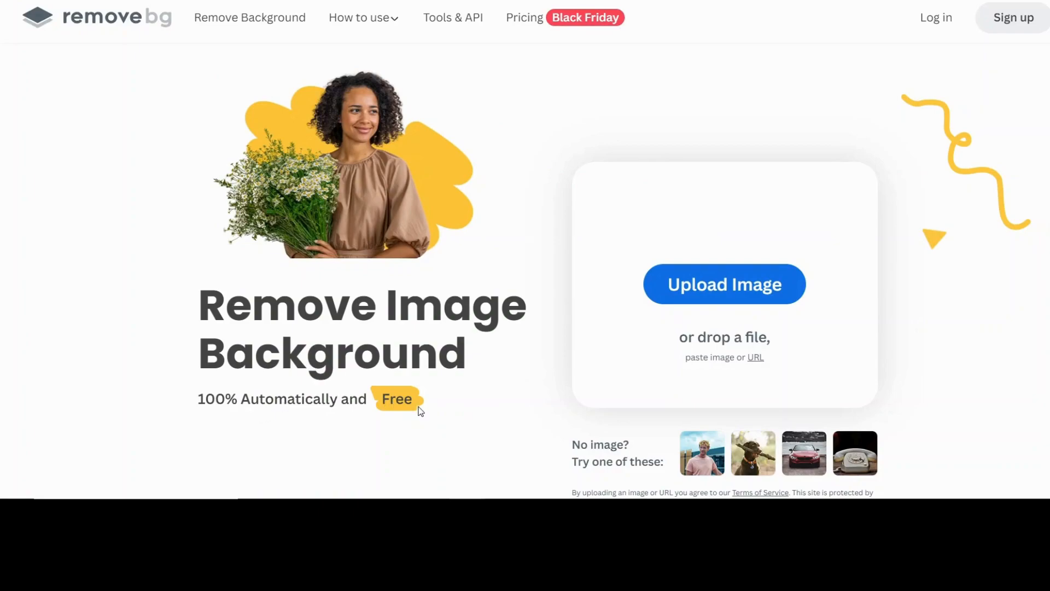
pyautogui.moveTo(703, 294)
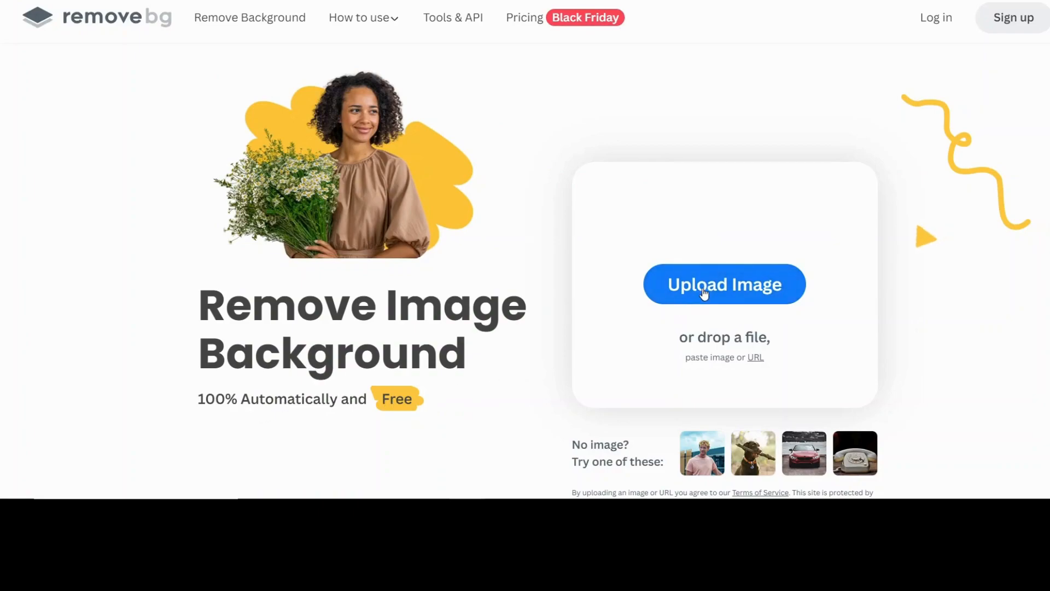
pyautogui.moveTo(736, 97)
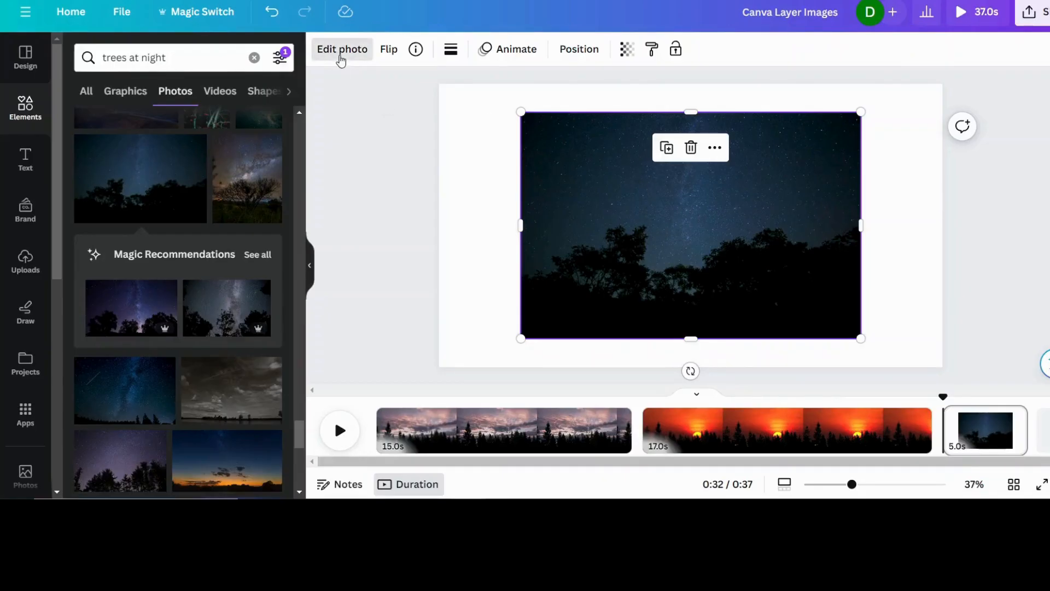
# Remove the starry sky with BG Remover, leaving a black treeline silhouette
pyautogui.click(341, 48)
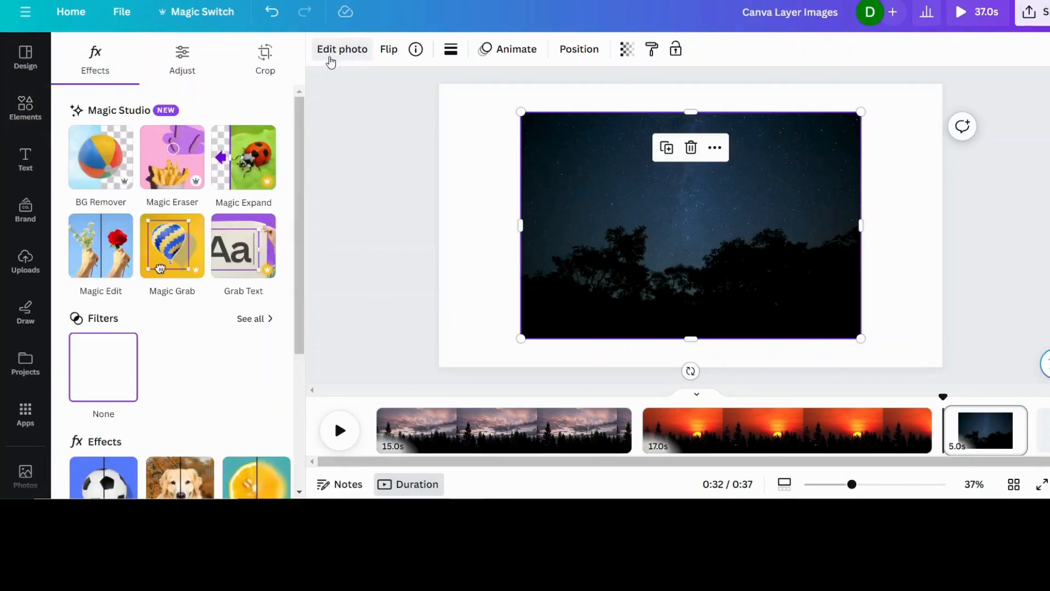
pyautogui.click(100, 157)
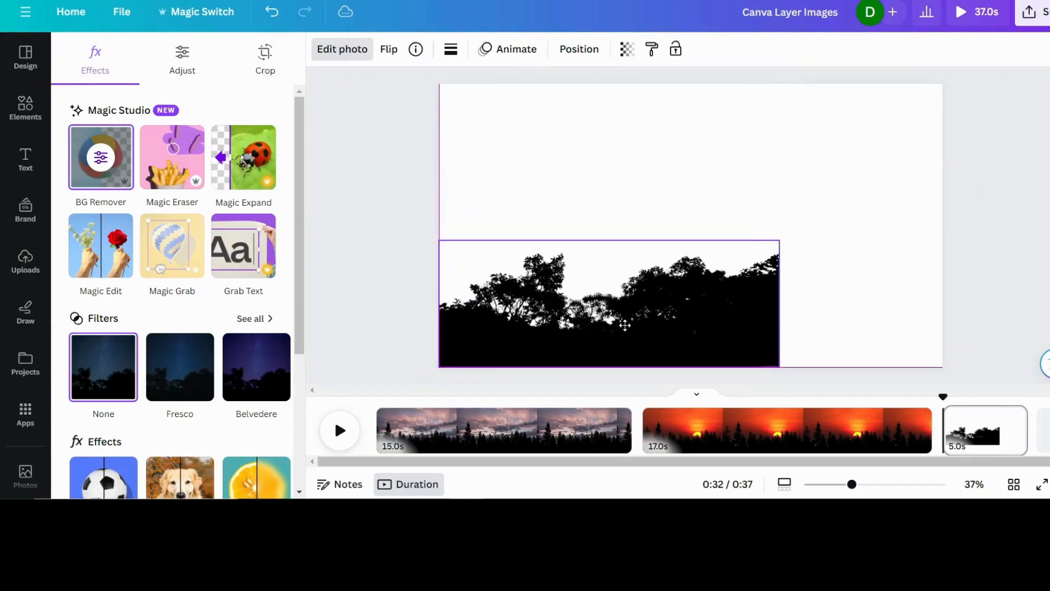
pyautogui.click(24, 107)
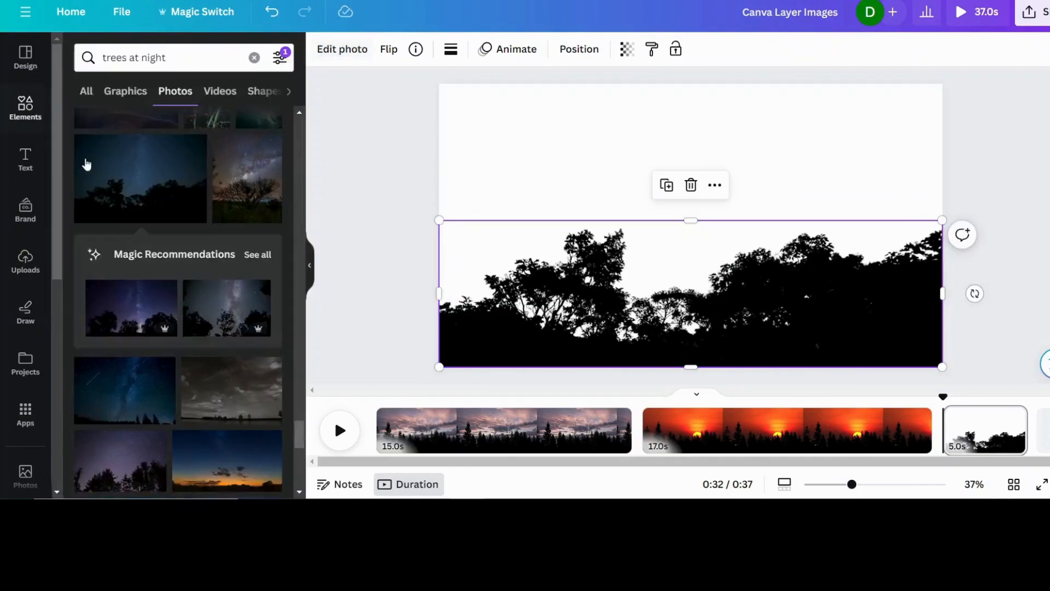
# Search Elements for 'stars' and send a stars video behind the silhouette
pyautogui.click(254, 58)
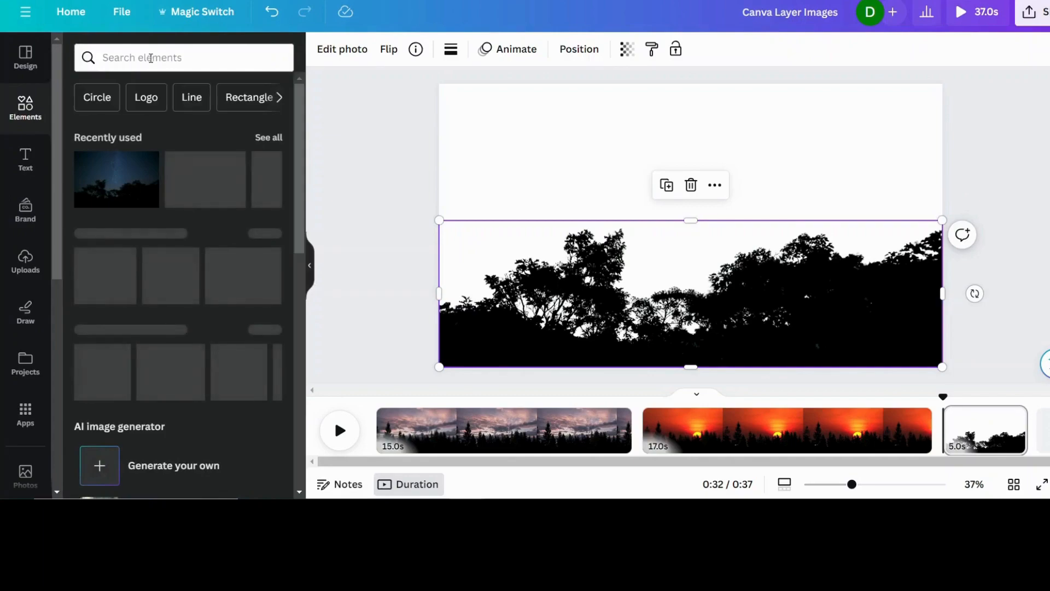
pyautogui.click(181, 57)
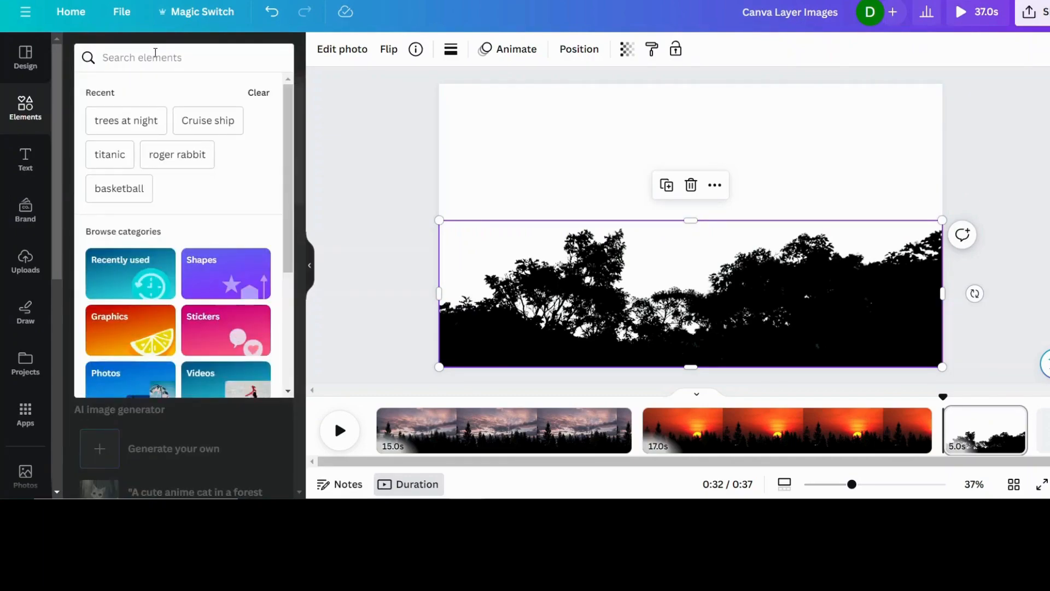
pyautogui.write('stars')
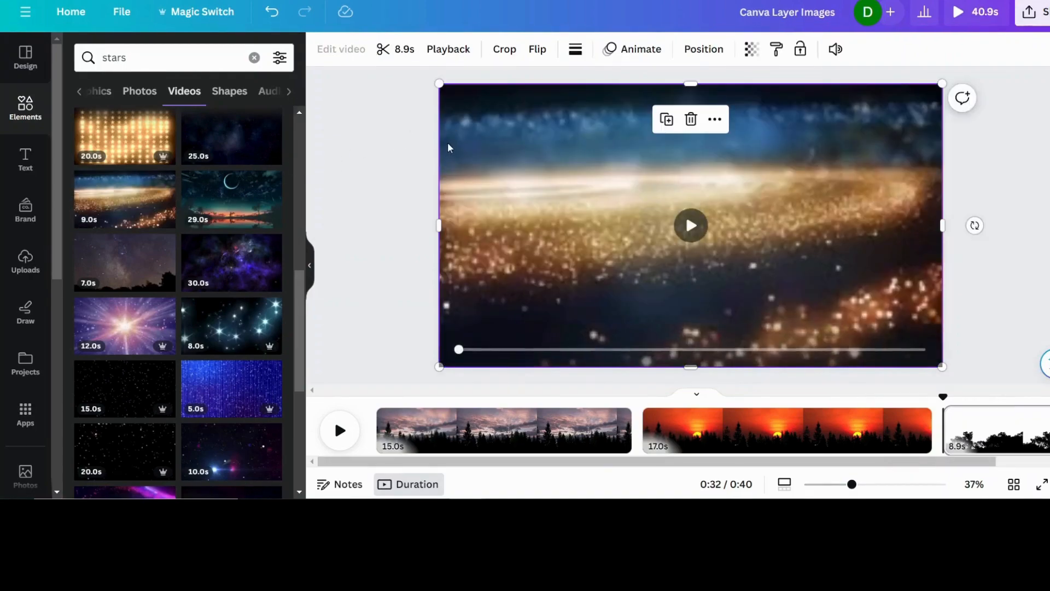
pyautogui.click(703, 49)
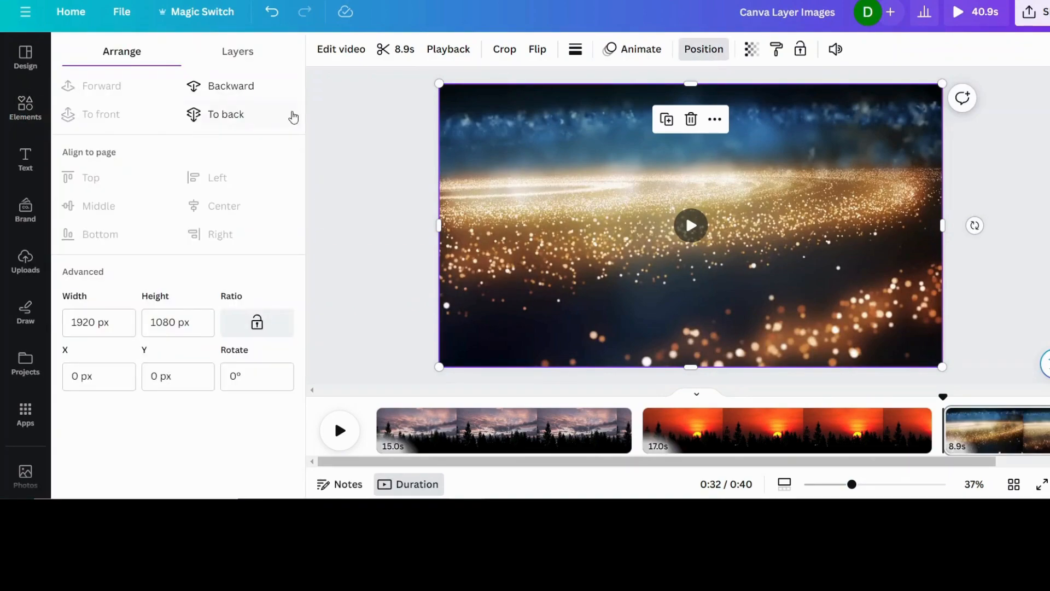
pyautogui.click(25, 108)
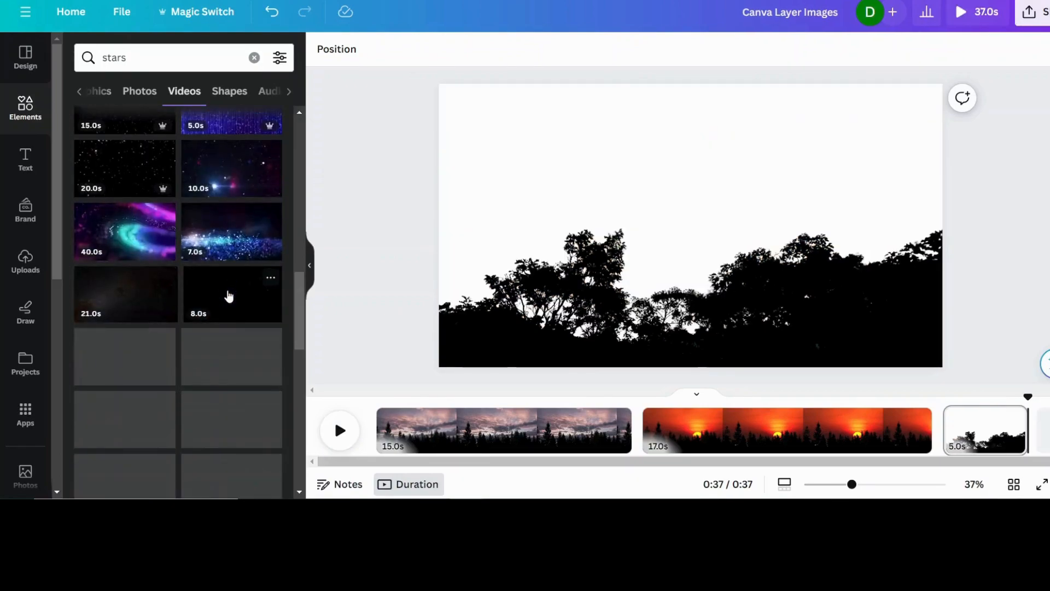
# Scroll the Night sky video results, check Position options, and return to the results
pyautogui.scroll(-3)
pyautogui.write('Night sky')
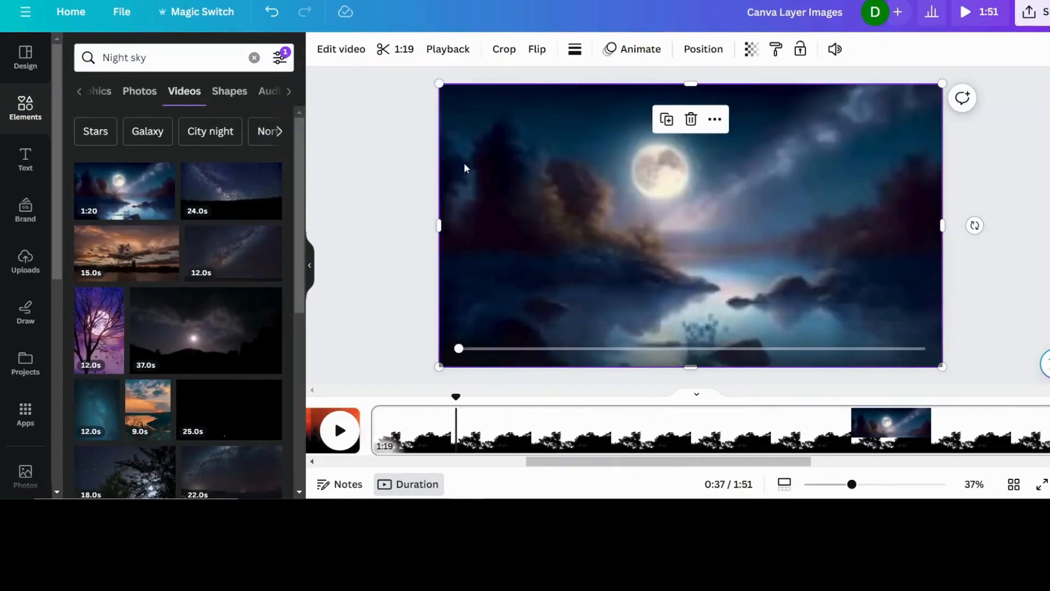
pyautogui.click(702, 49)
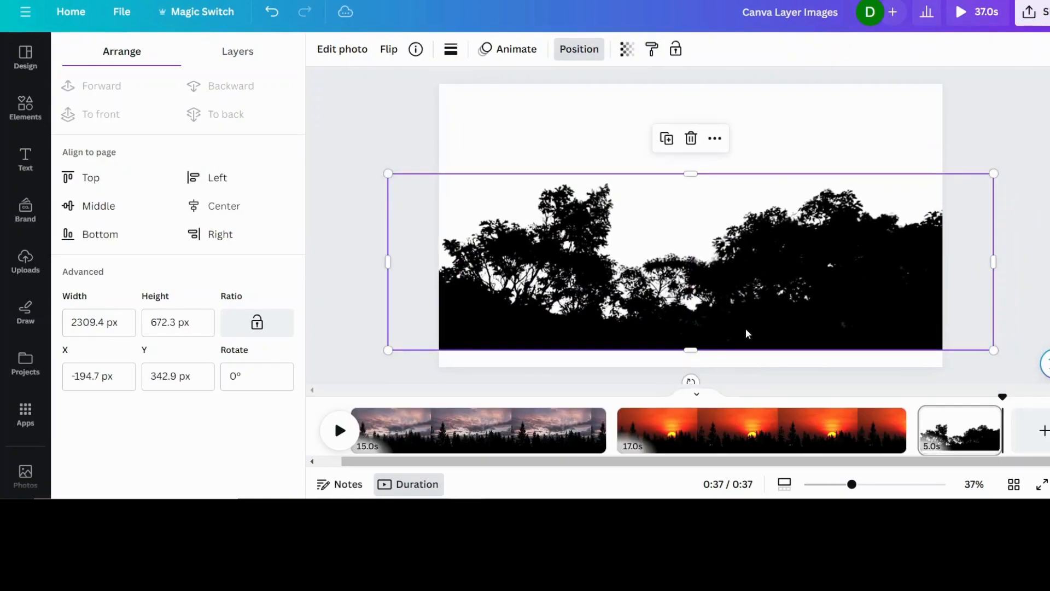
pyautogui.click(25, 108)
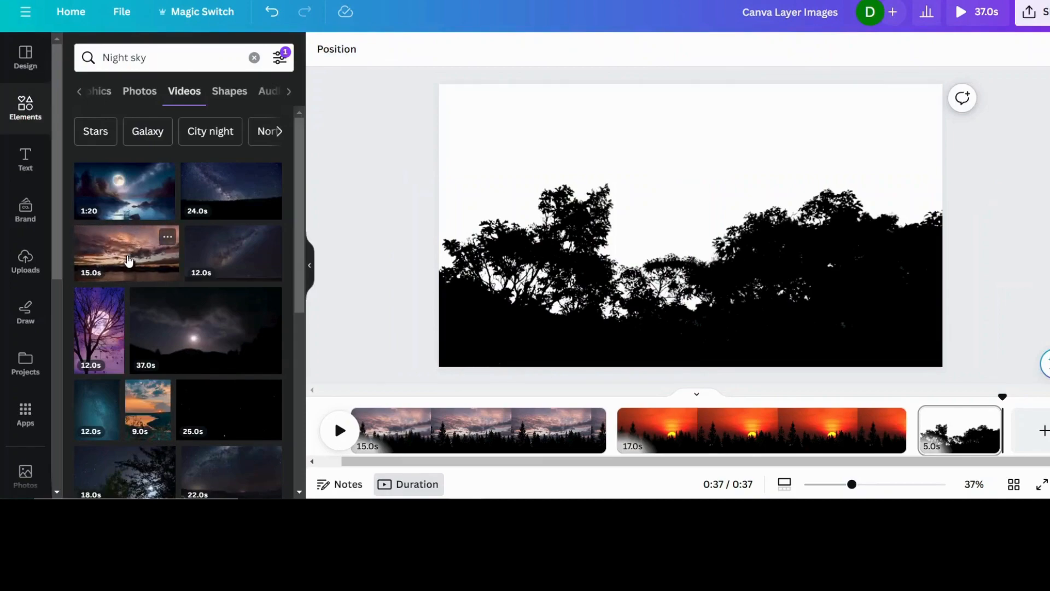
# Place the 15-second dusk sky video behind the silhouette and append a blank page
pyautogui.click(128, 253)
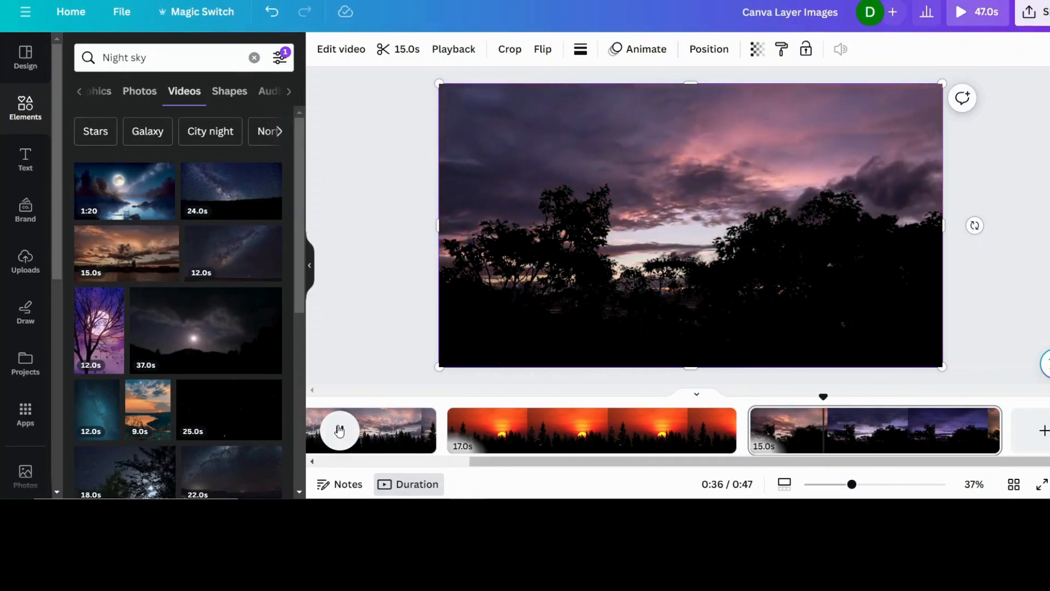
pyautogui.click(338, 430)
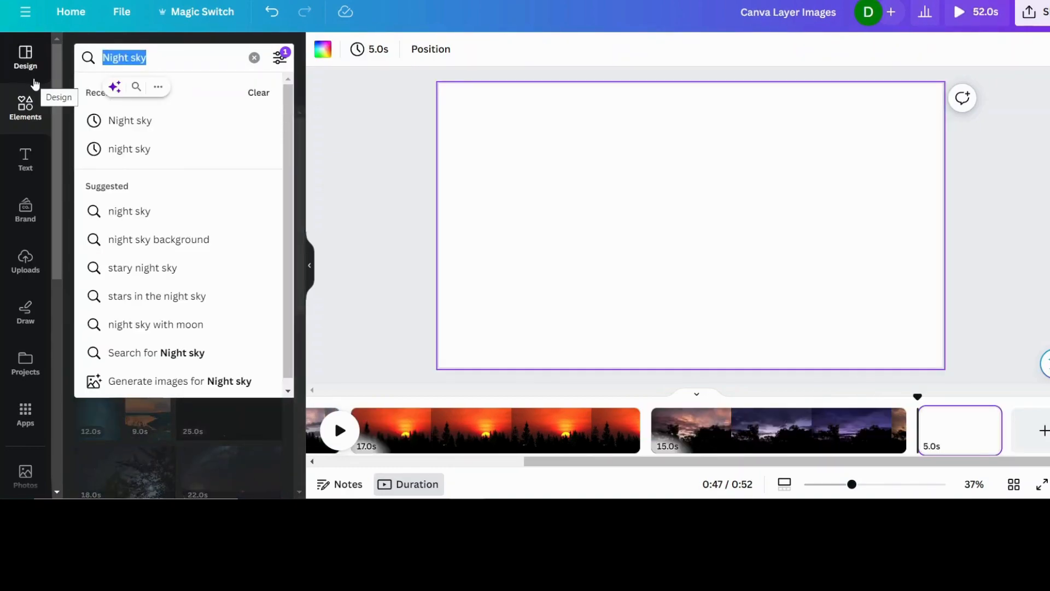
# Search 'buildings', add the city skyline photo to the new page, and open its photo effects
pyautogui.write('buildings')
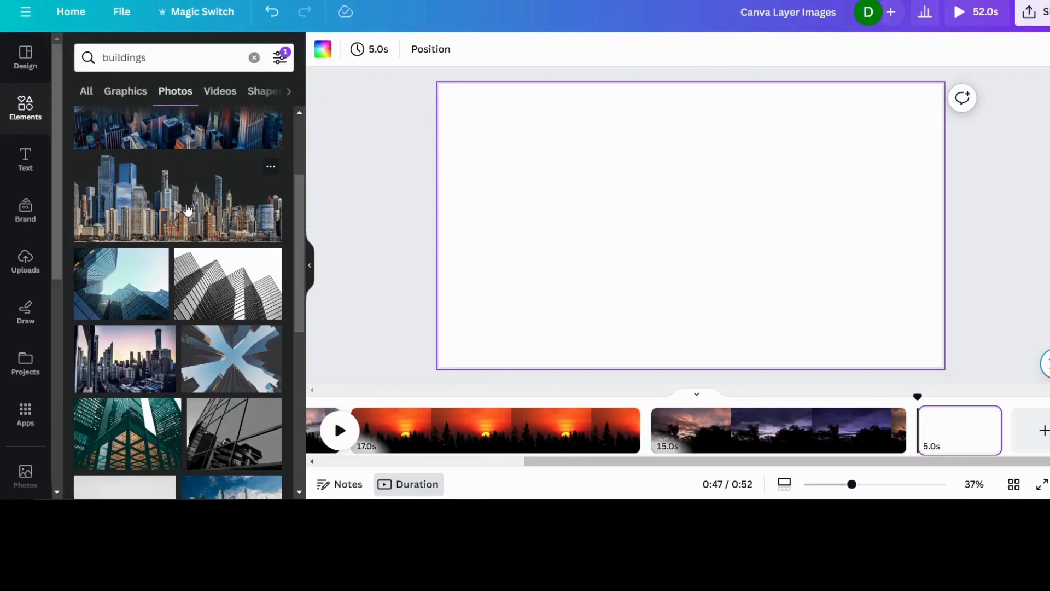
pyautogui.click(177, 198)
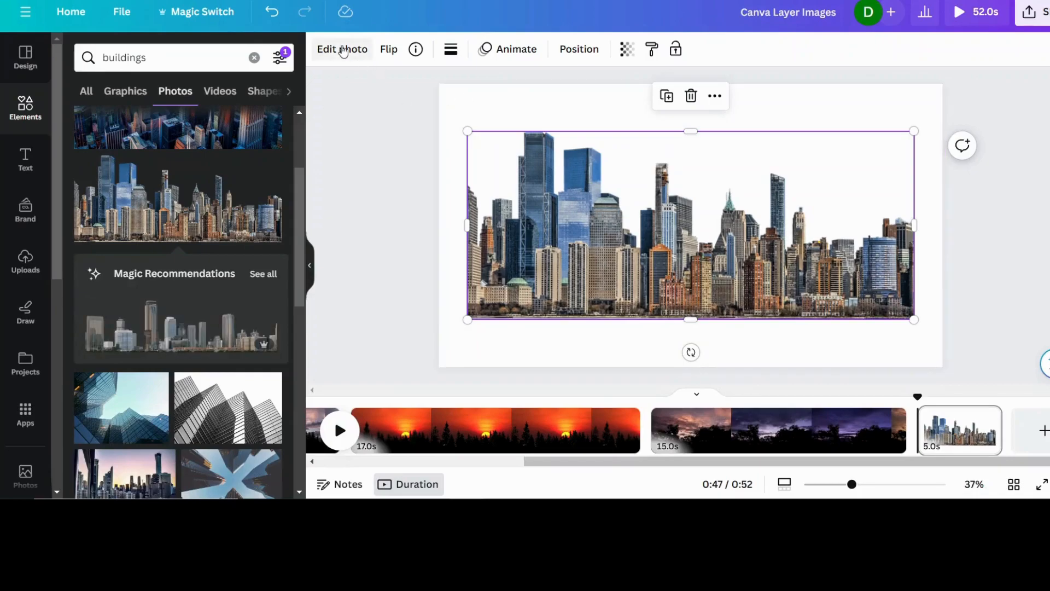
pyautogui.click(341, 49)
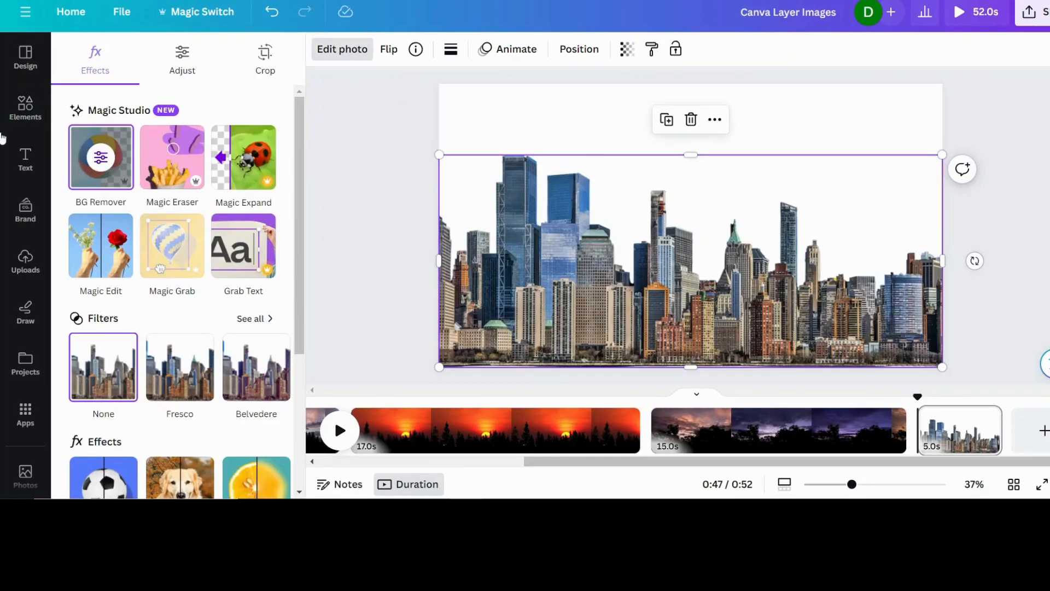
pyautogui.click(24, 107)
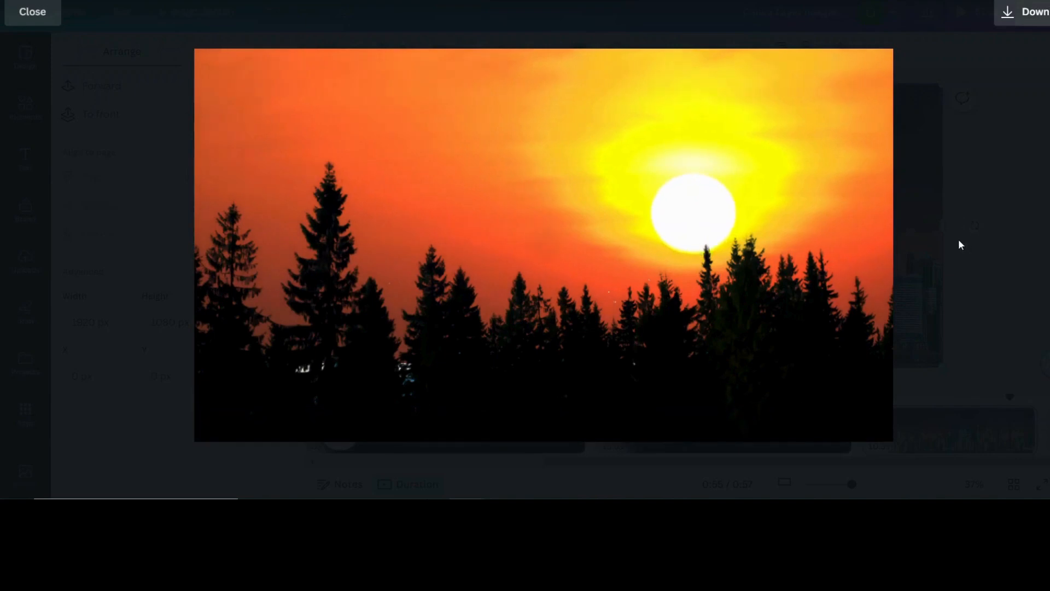
# Play the full-screen preview starting from the sunset treeline clip
pyautogui.click(543, 244)
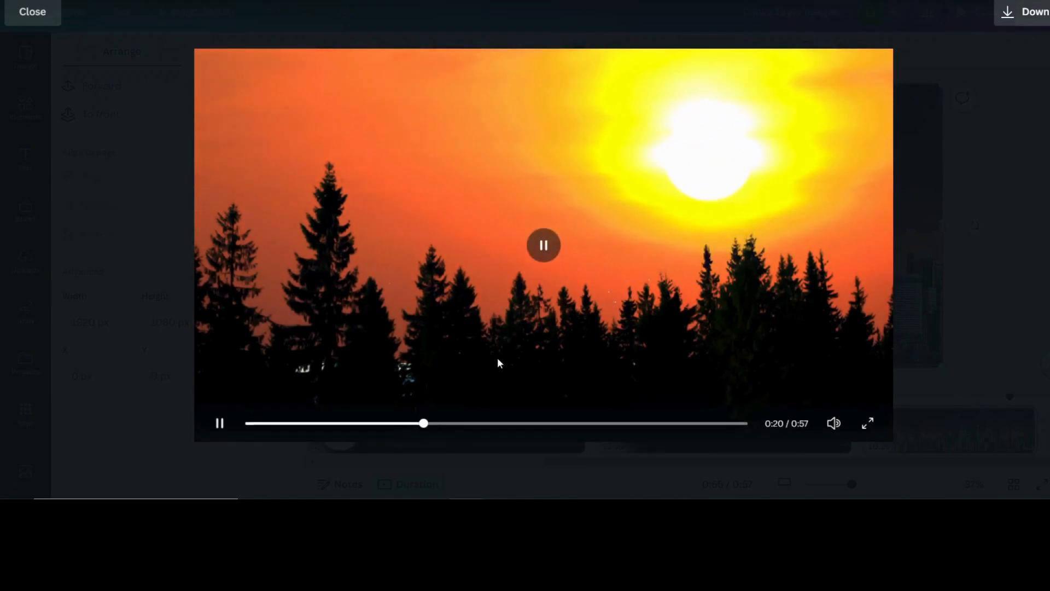